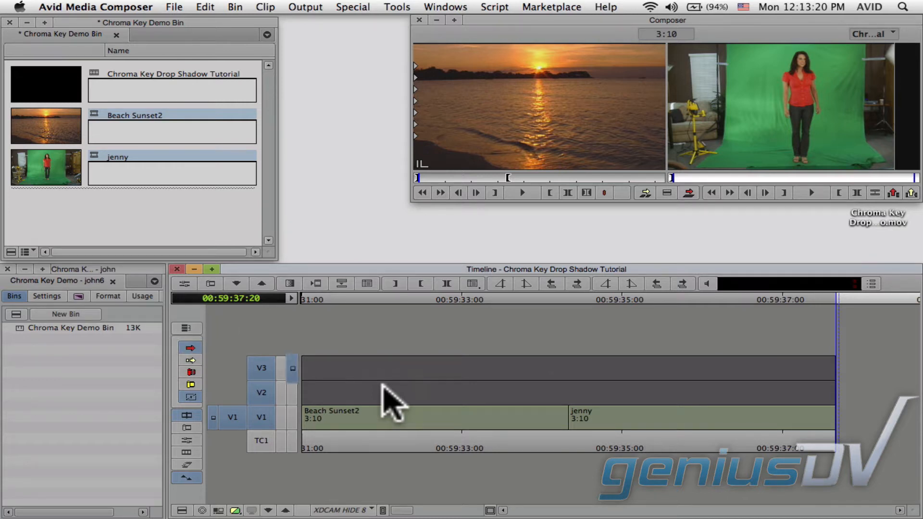
- Move the jenny clip from V1 up to V2, above Beach Sunset2
{"action": "left_click", "coordinate": [293, 367]}
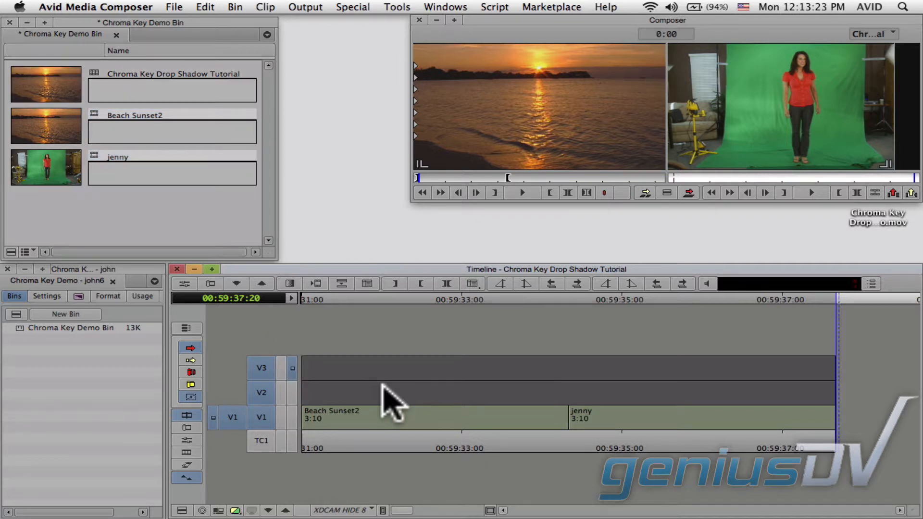
{"action": "left_click", "coordinate": [677, 417]}
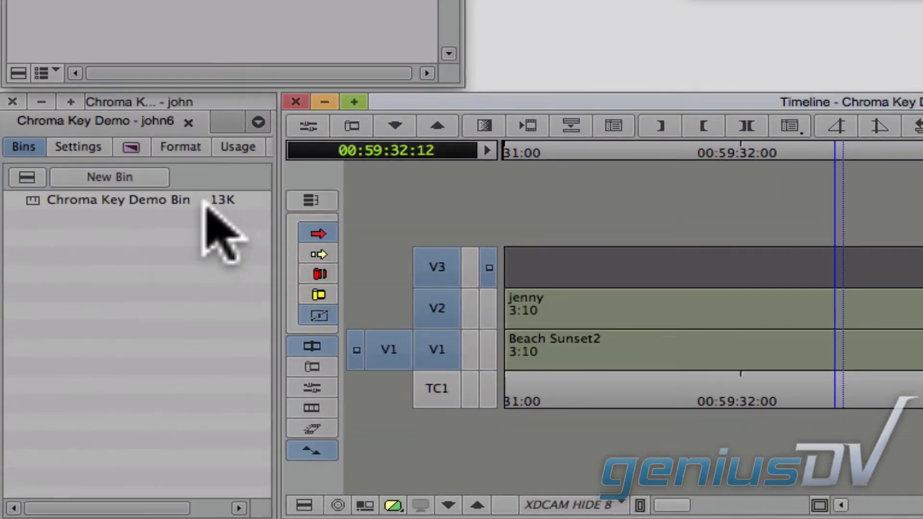
- Open the Effect Palette to find the SpectraMatte key for jenny
{"action": "left_click", "coordinate": [131, 147]}
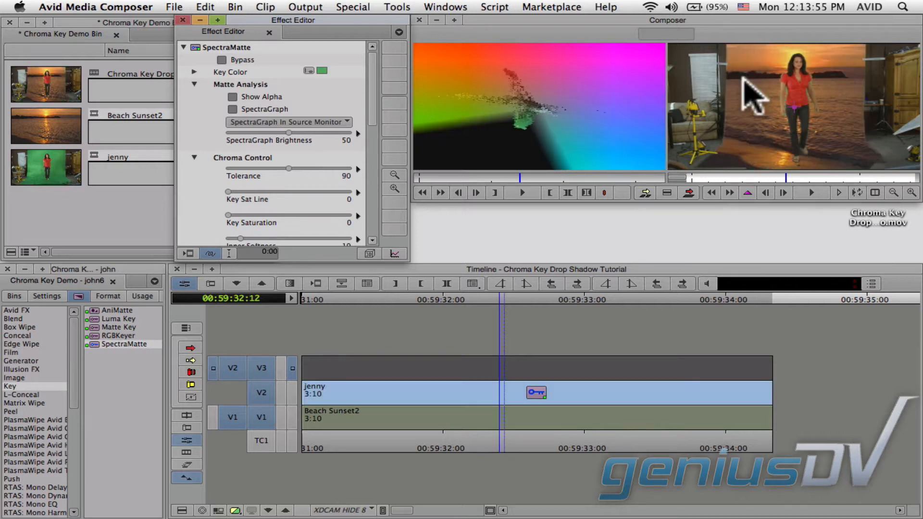
{"action": "mouse_move", "coordinate": [381, 97]}
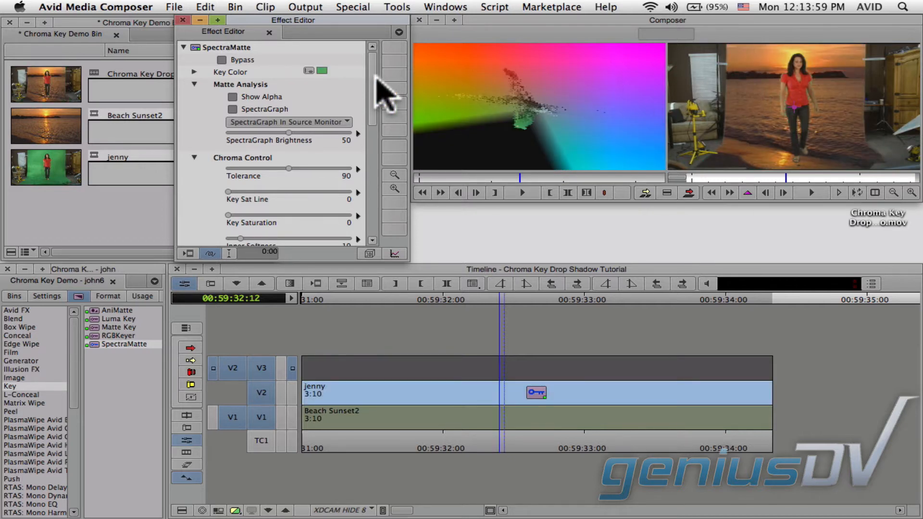
- Crop the studio edges off jenny's keyed clip in the Effect Editor
{"action": "scroll", "scroll_direction": "down", "scroll_amount": 3}
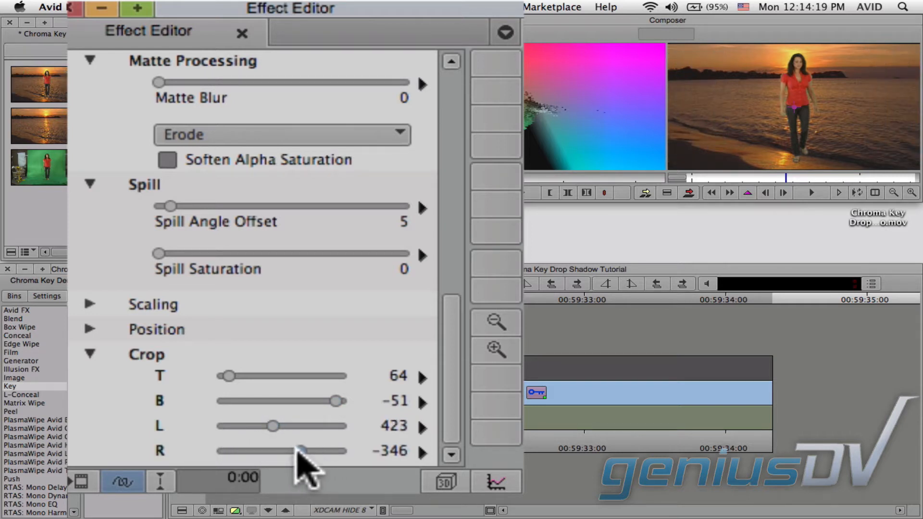
{"action": "left_click", "coordinate": [444, 481]}
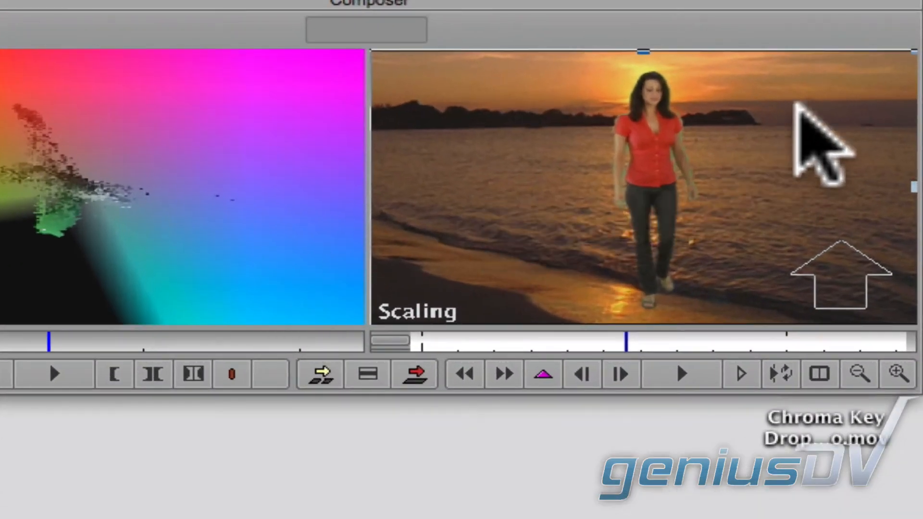
{"action": "mouse_move", "coordinate": [910, 82]}
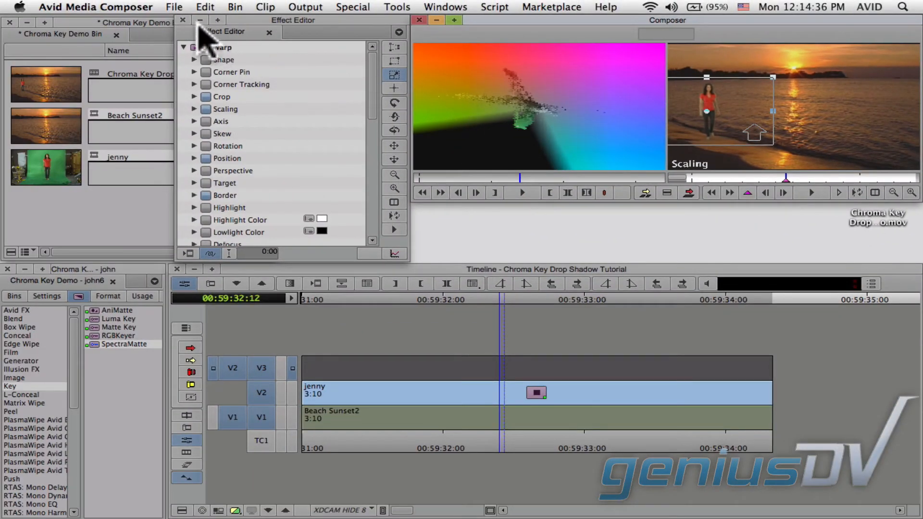
- Close the Effect Editor, review the keyed composite, and select jenny's V2 clip for copying
{"action": "left_click", "coordinate": [269, 32]}
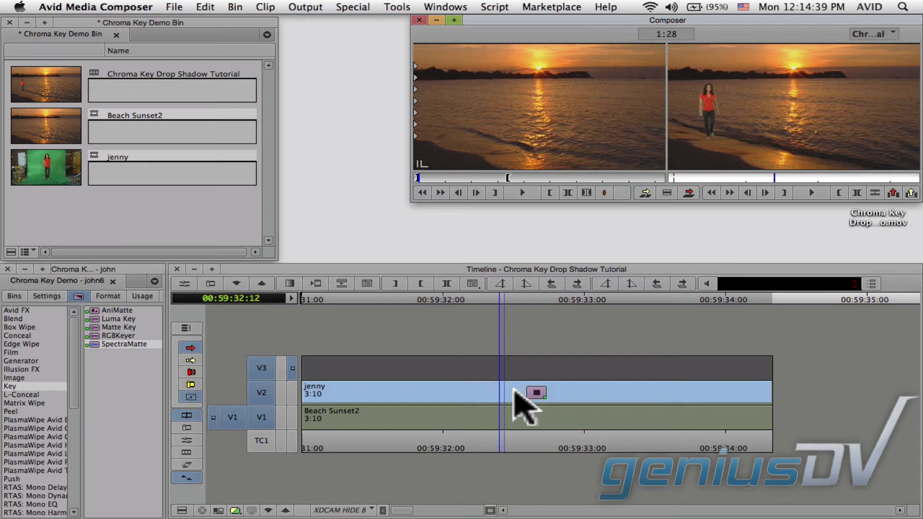
{"action": "key", "text": "cmd+c"}
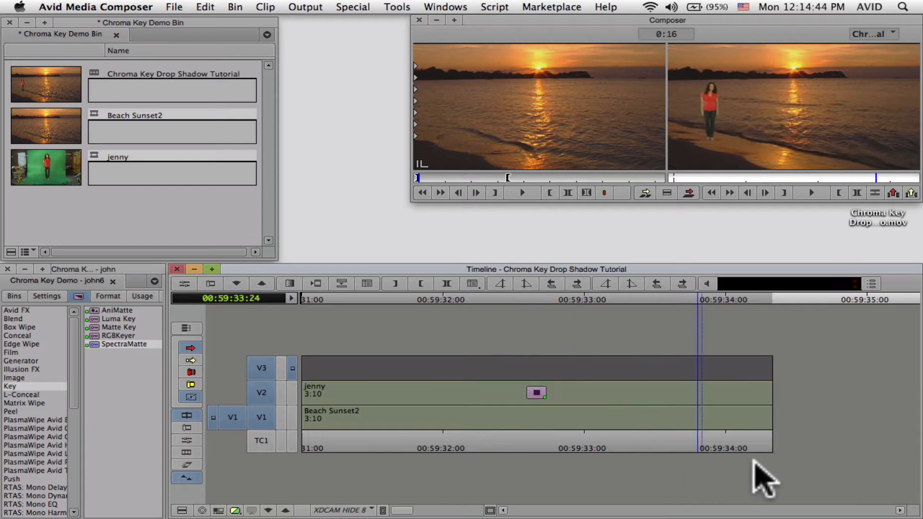
{"action": "key", "text": "cmd+v"}
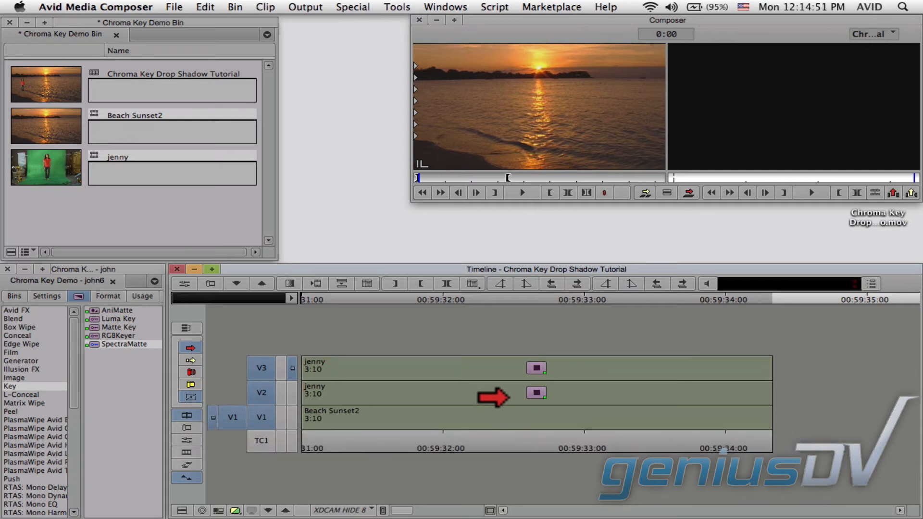
{"action": "left_click", "coordinate": [498, 448]}
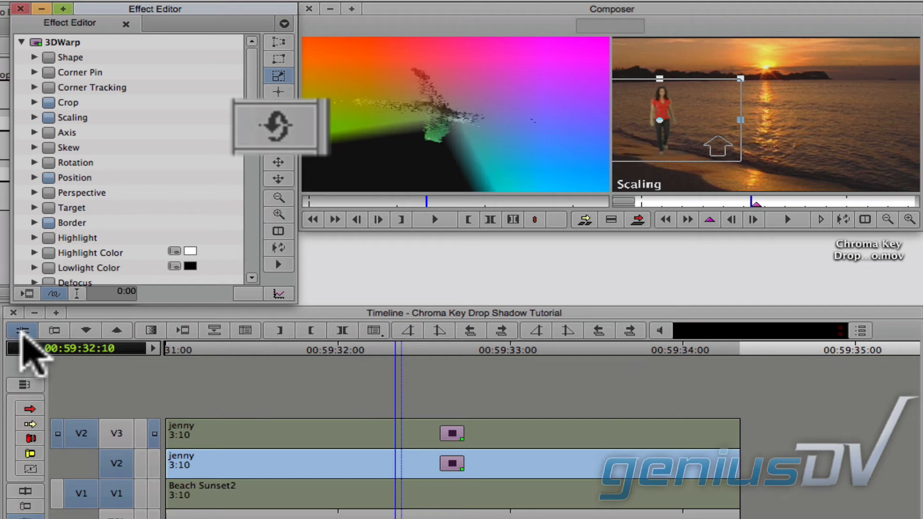
{"action": "mouse_move", "coordinate": [271, 165]}
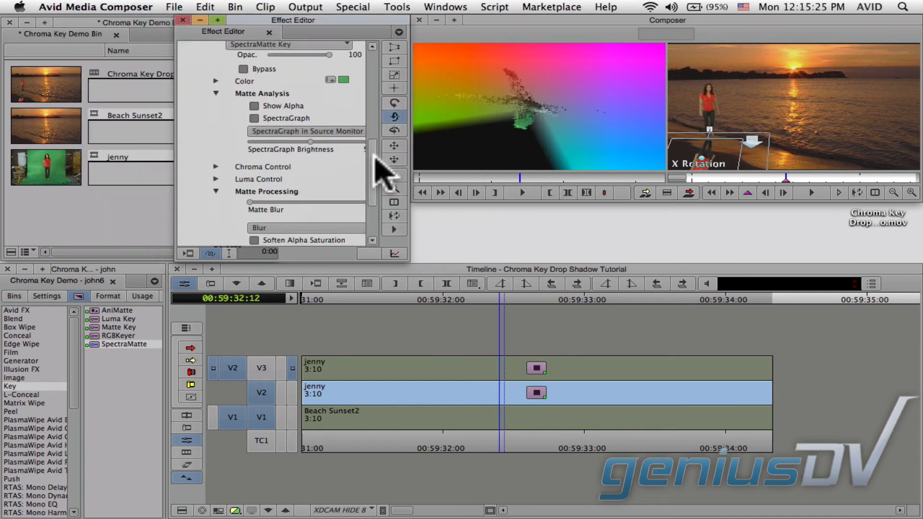
- Enable Show Alpha so the copy shows a white matte, and choose Matte Key
{"action": "scroll", "scroll_direction": "down", "scroll_amount": 3}
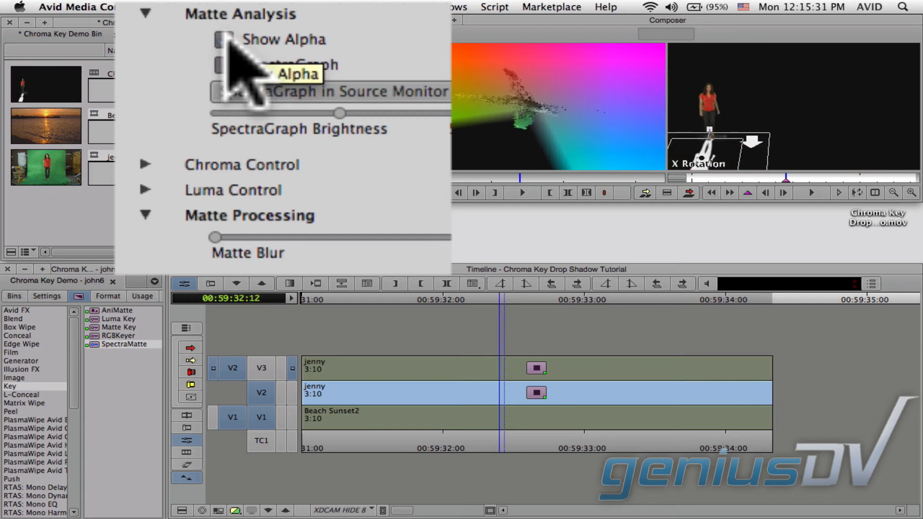
{"action": "left_click", "coordinate": [223, 40]}
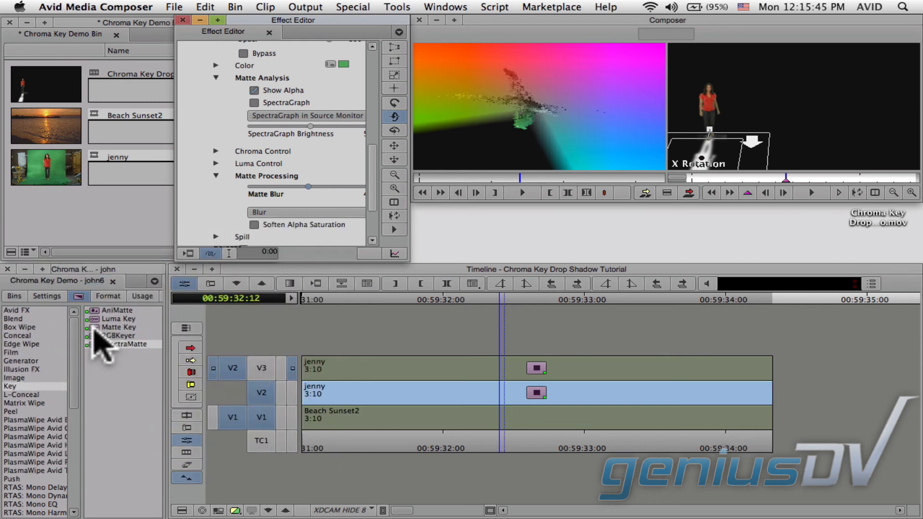
{"action": "left_click", "coordinate": [120, 328]}
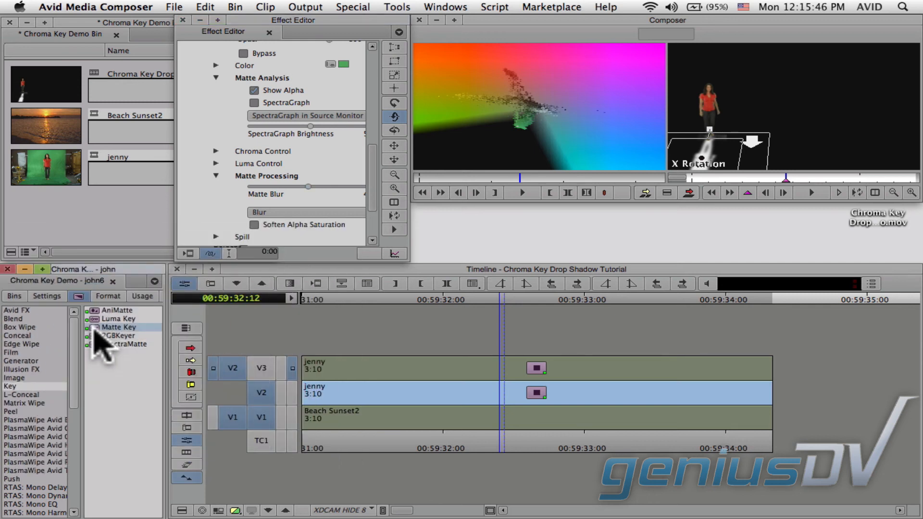